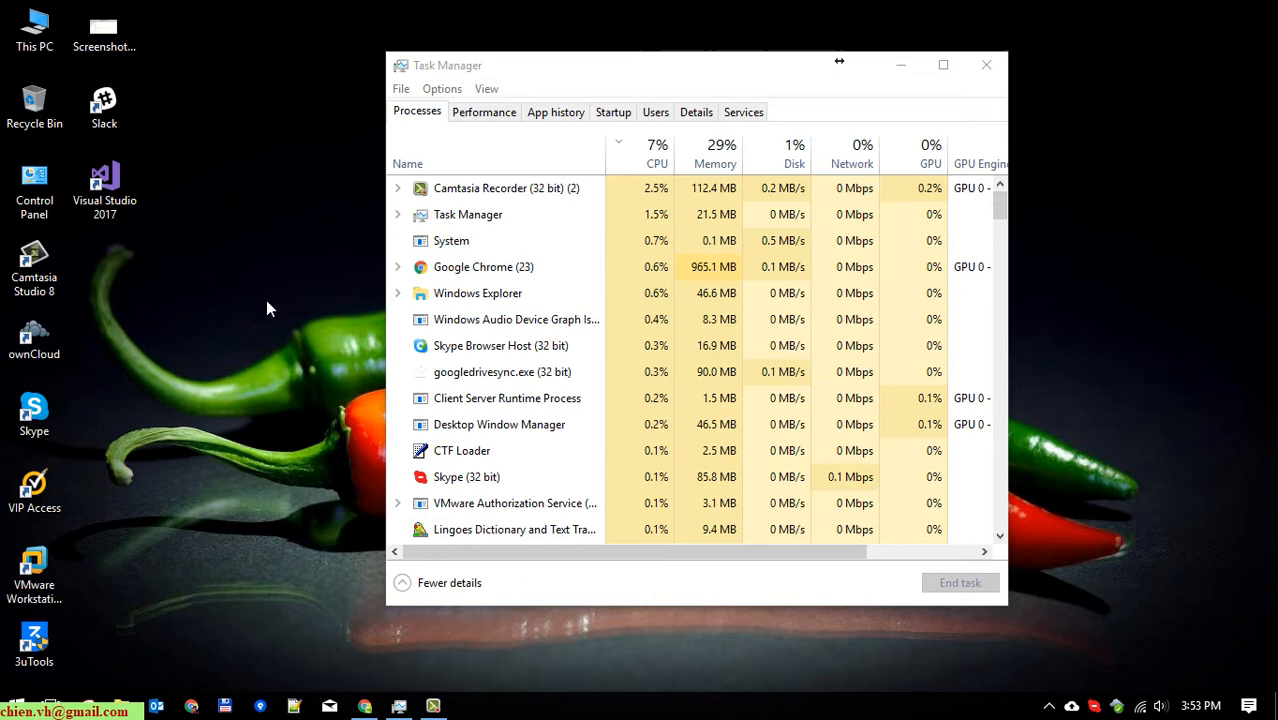
Launch services.msc from the Run dialog to open the Services console
key(Win+r)
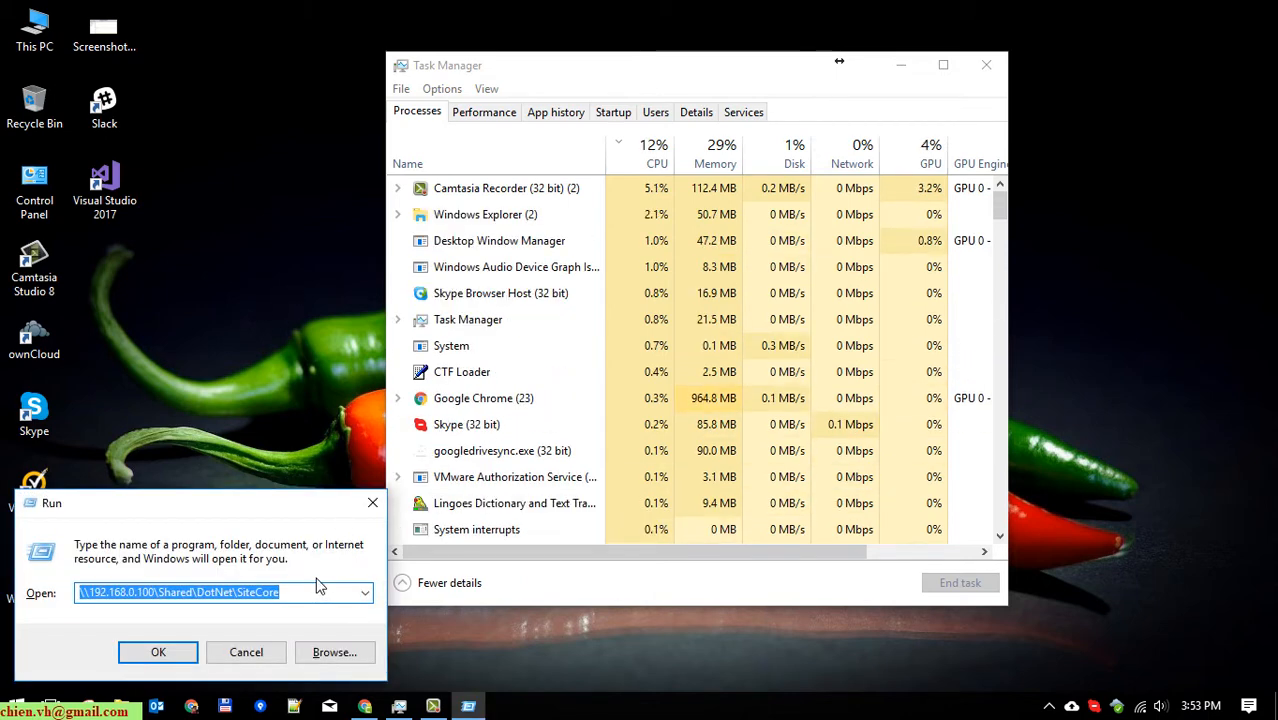
text(services.msc)
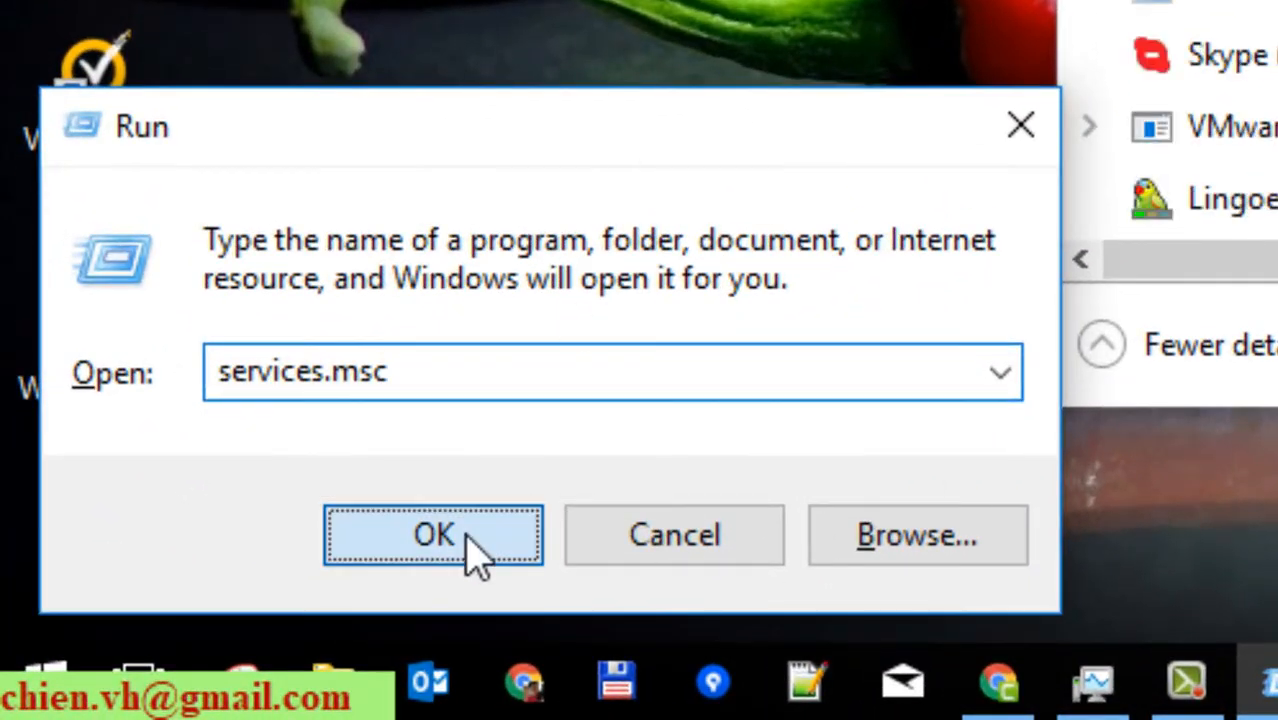
click(433, 534)
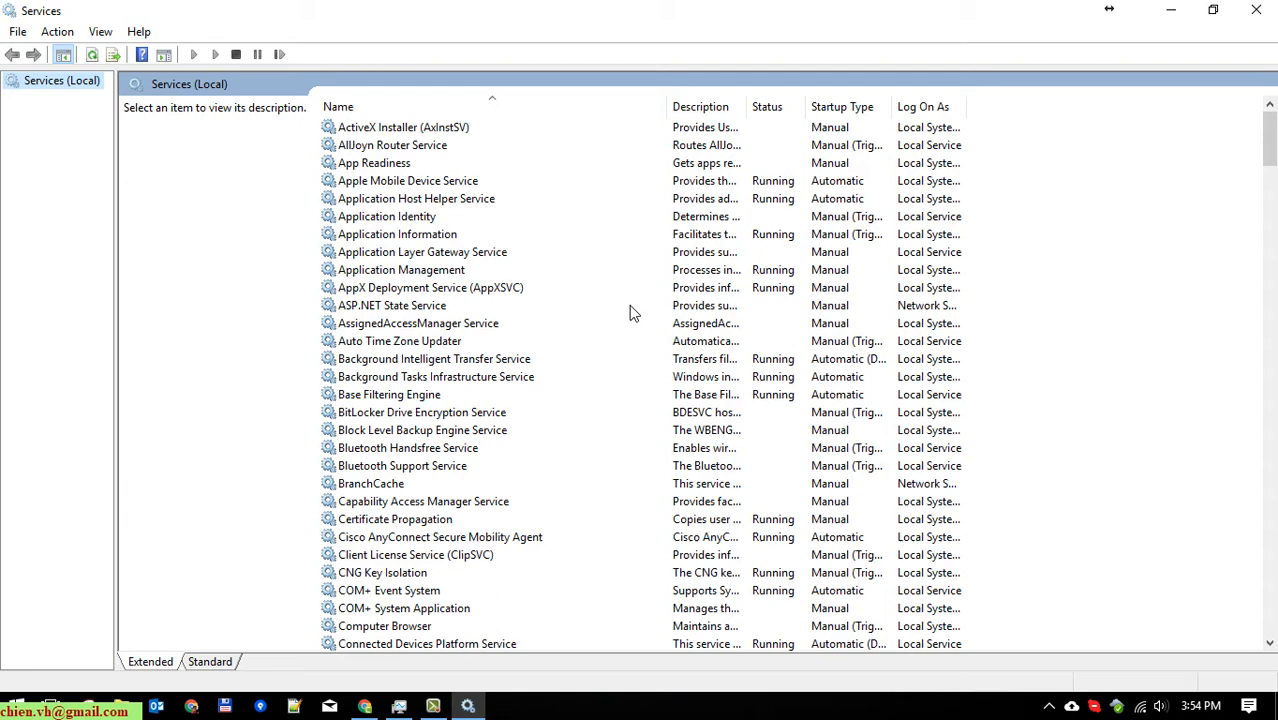
mouse_move(1231, 128)
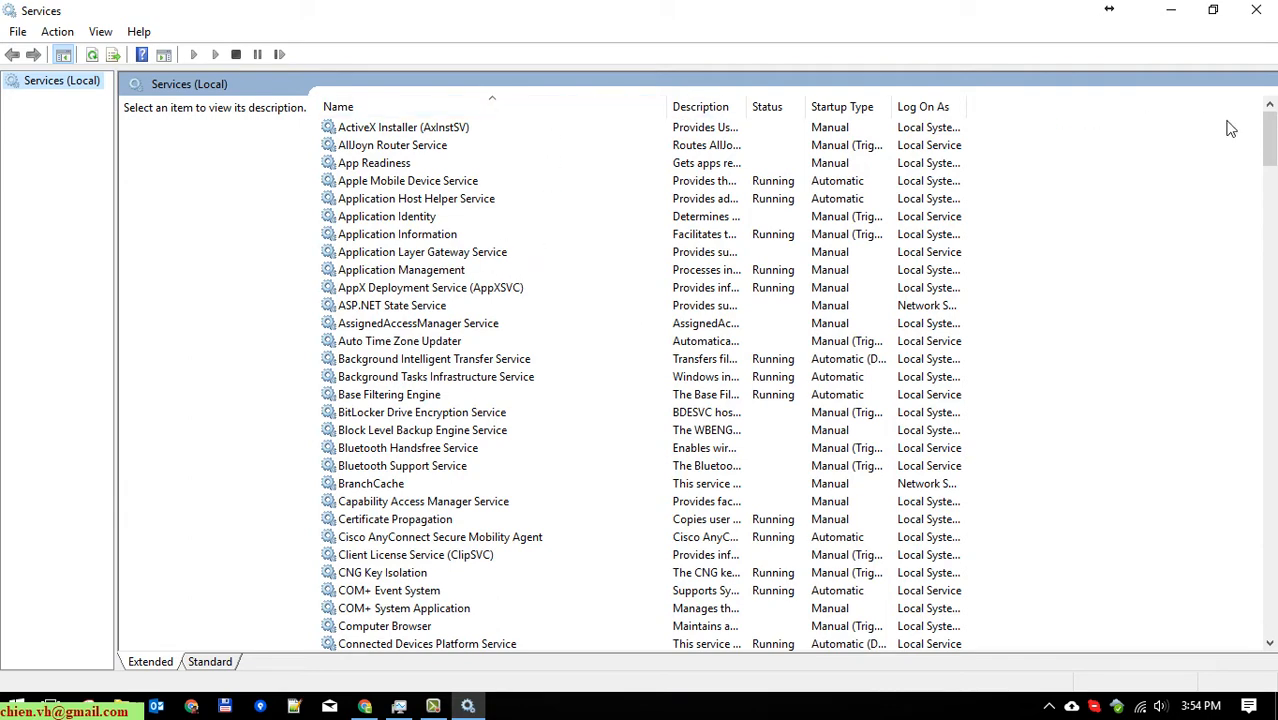
Scroll down the Services (Local) list to reach the Windows Search service
scroll(down, 3)
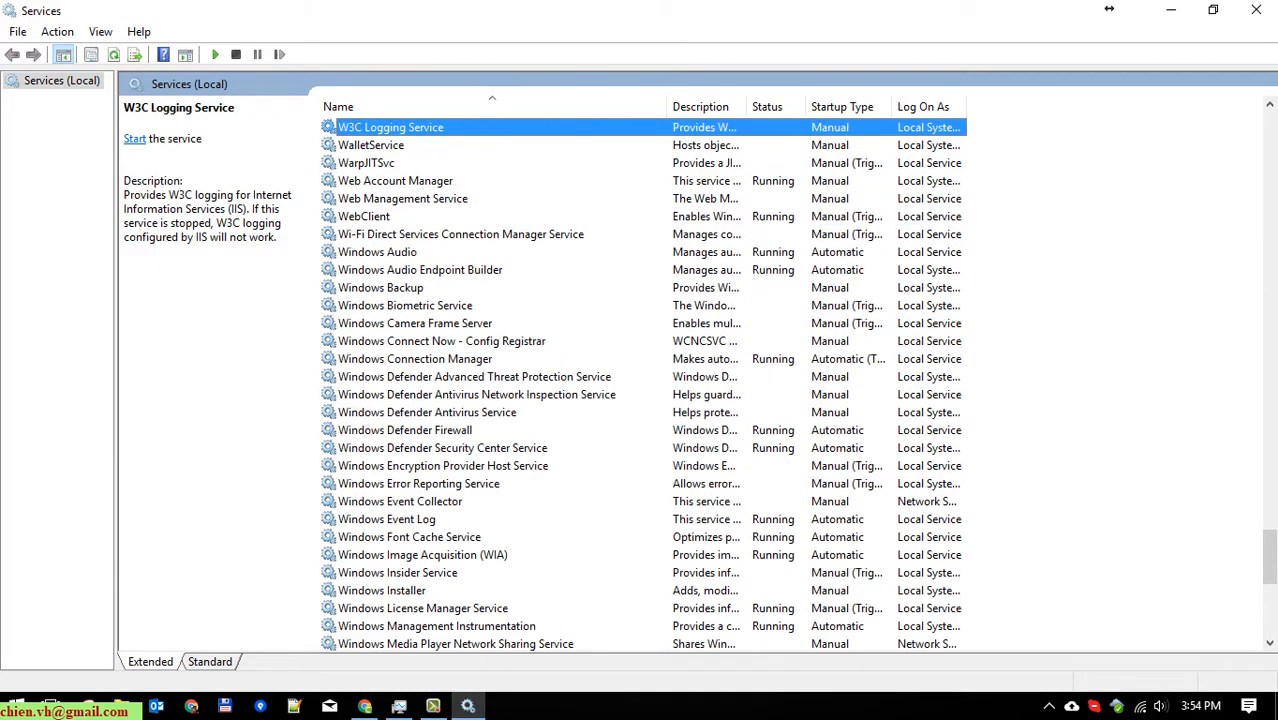
scroll(down, 3)
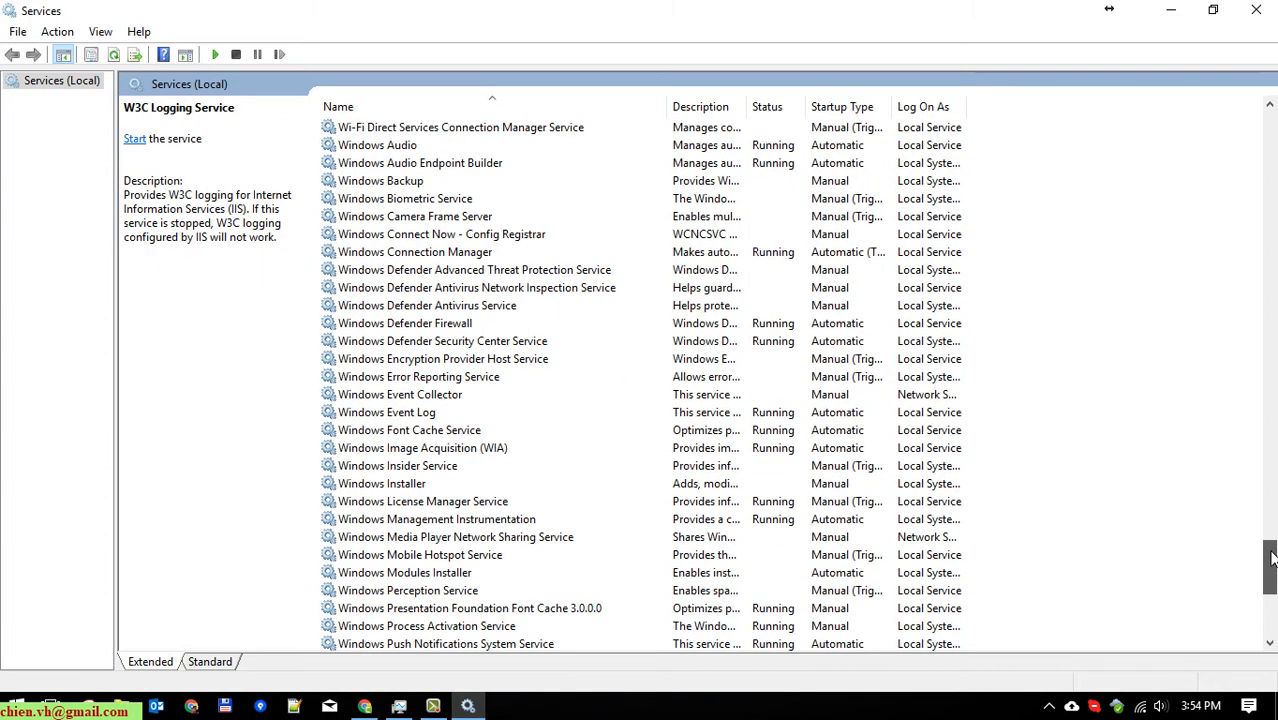
scroll(down, 3)
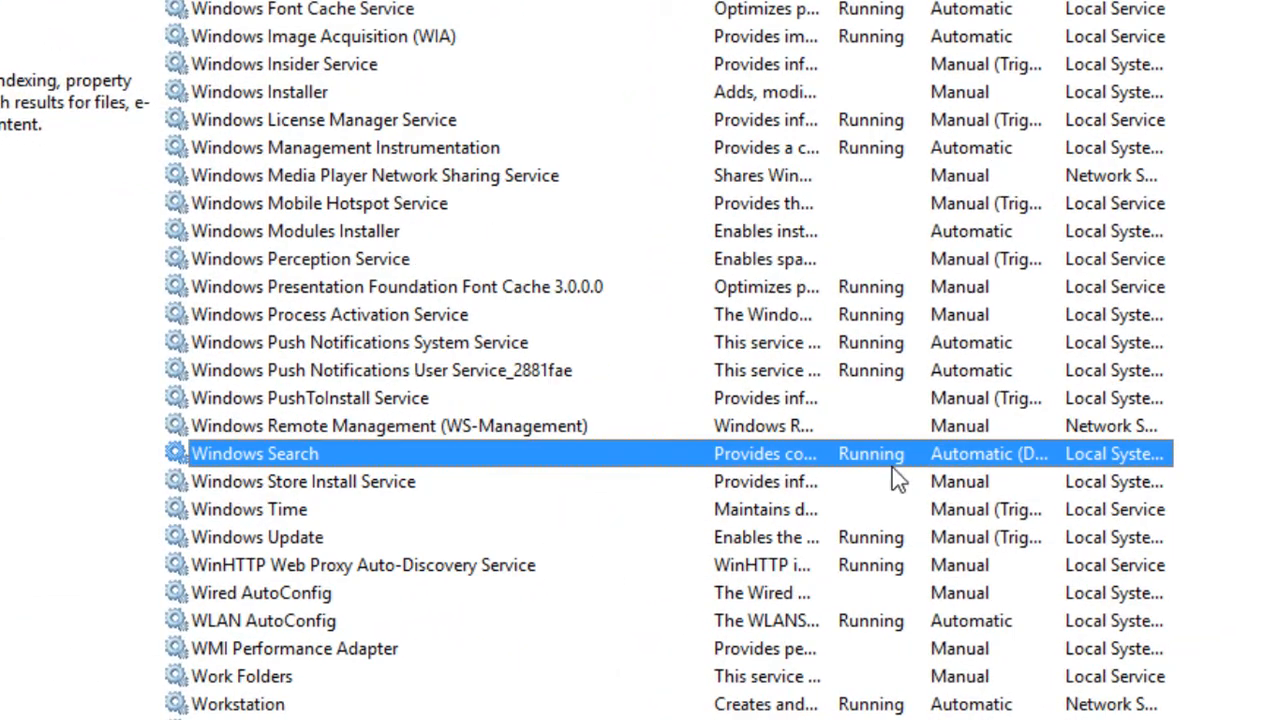
mouse_move(330, 465)
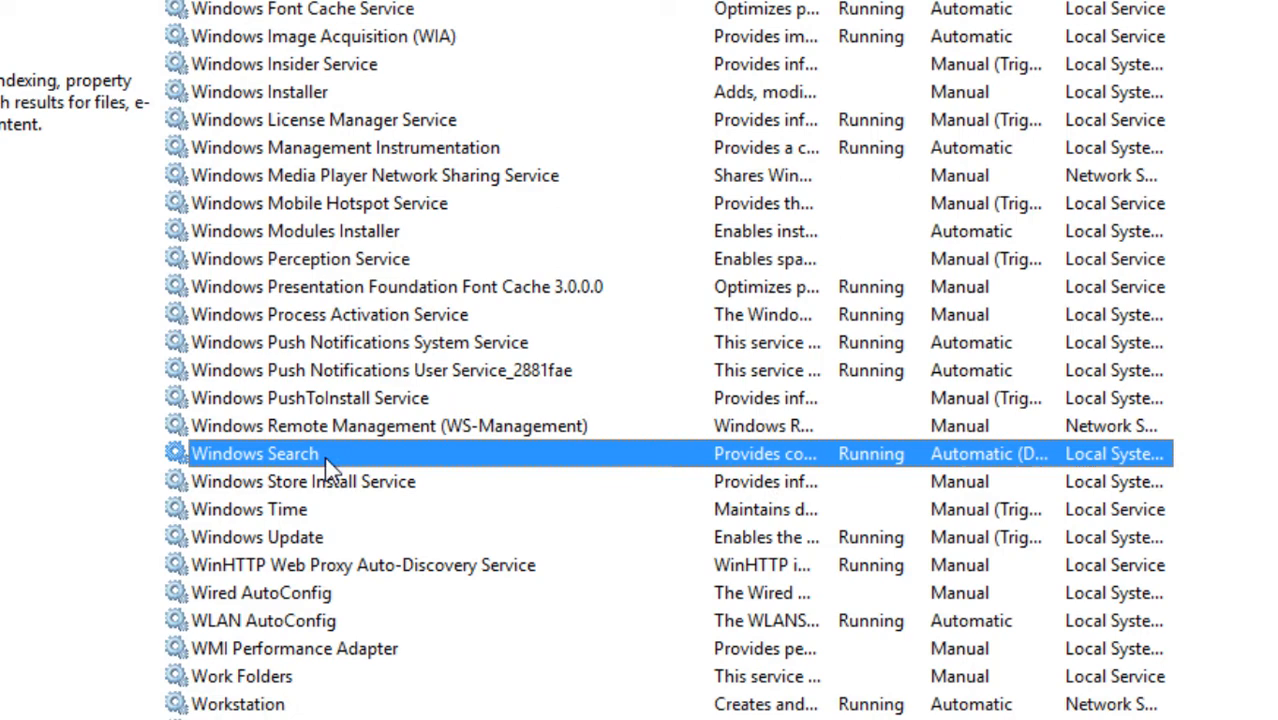
Set Windows Search's startup type to Disabled, stop the service, and close its properties
double_click(254, 453)
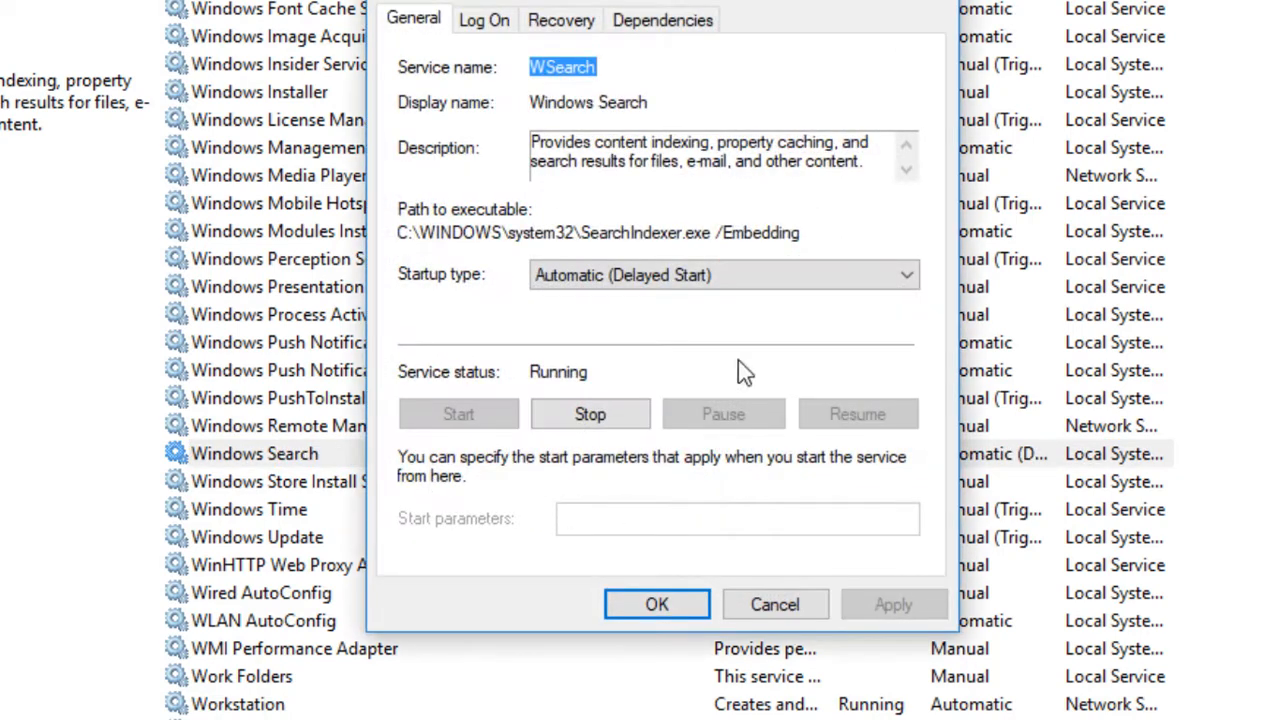
mouse_move(467, 302)
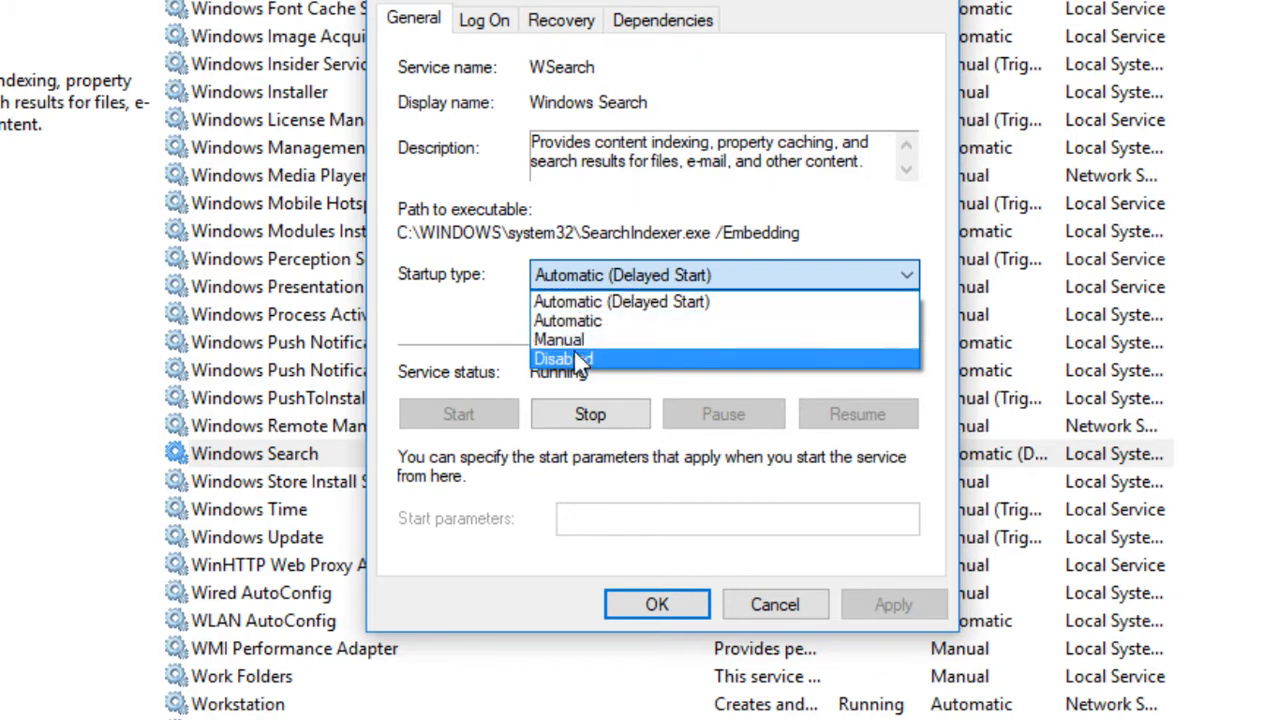
click(562, 358)
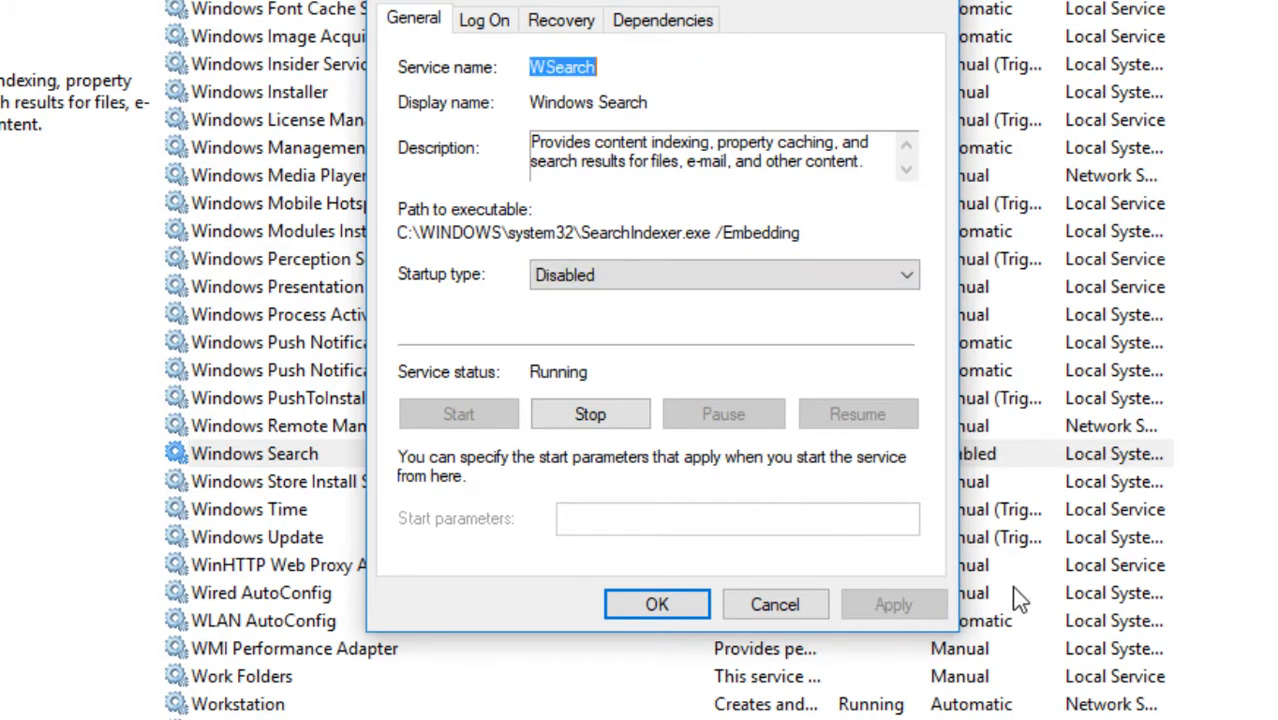
click(590, 414)
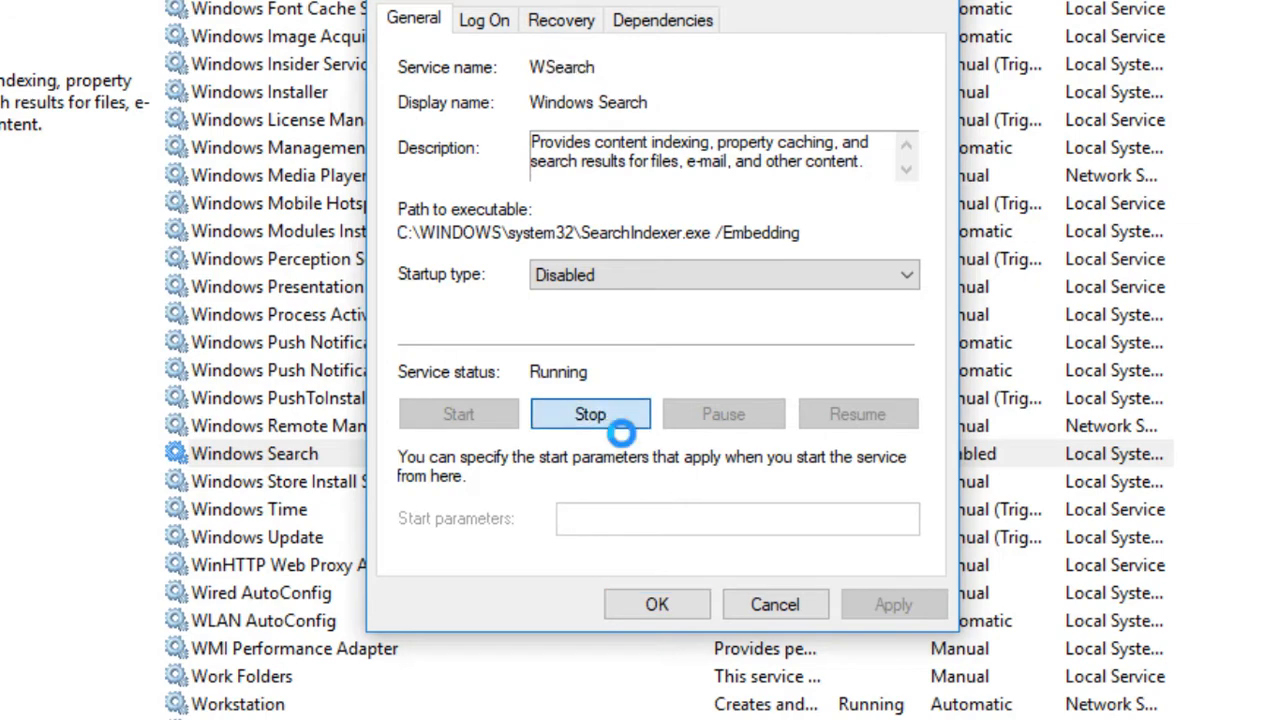
click(590, 414)
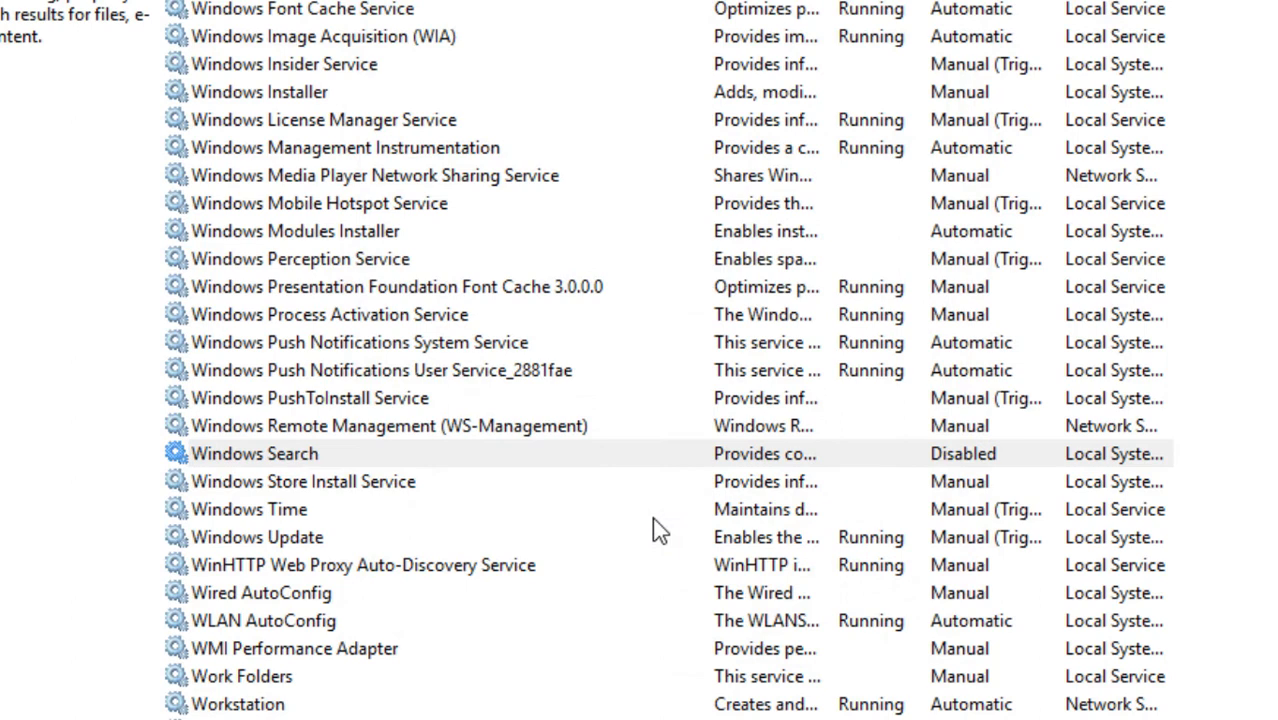
click(255, 453)
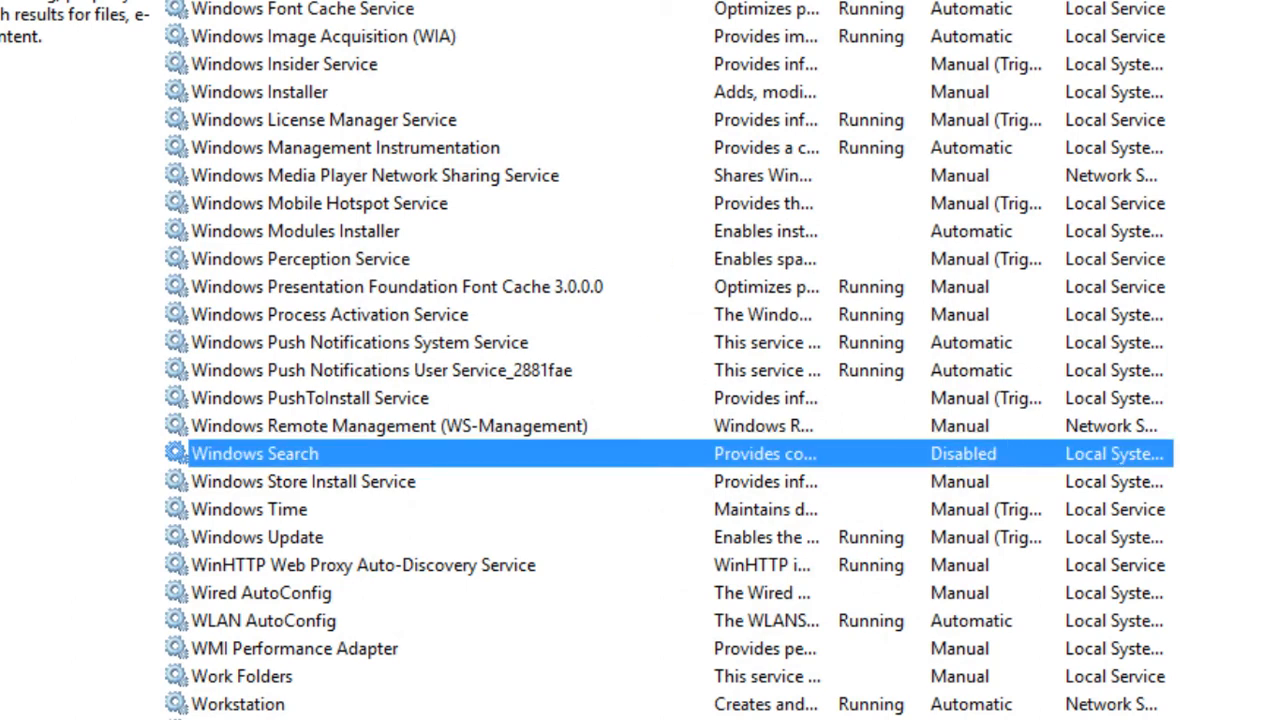
Scroll the services list to locate the Superfetch service
scroll(down, 3)
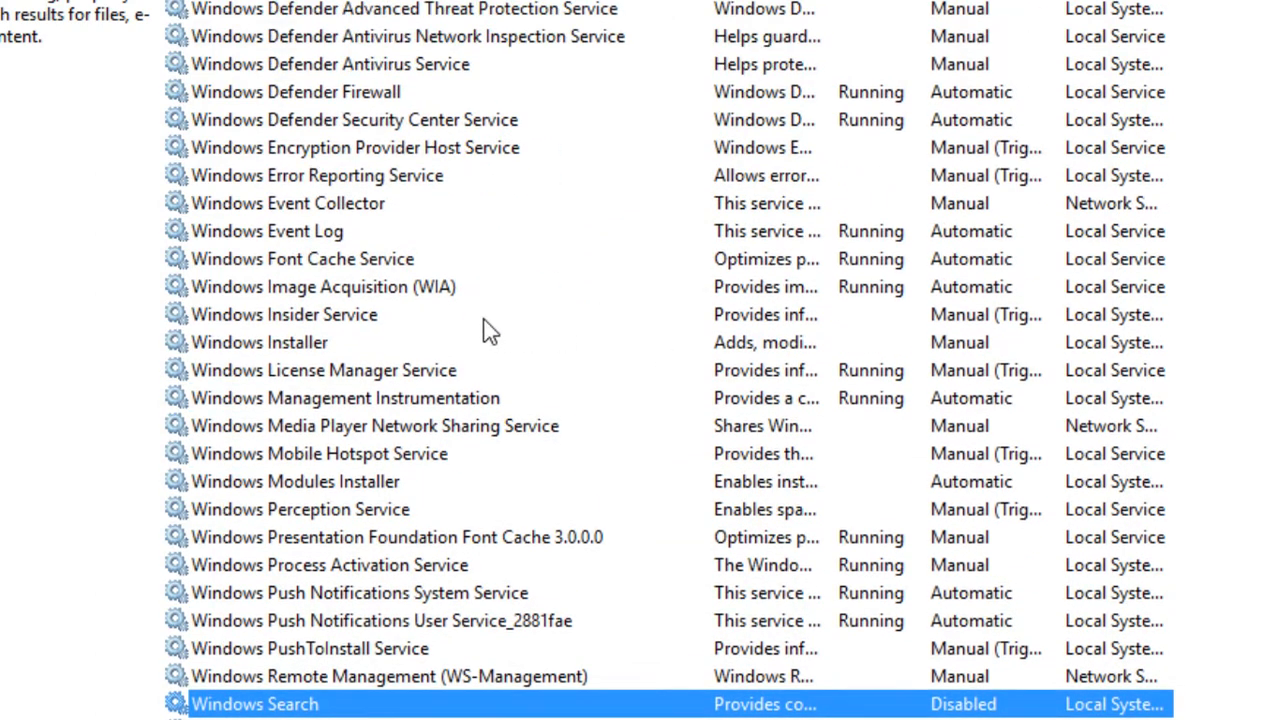
scroll(down, 3)
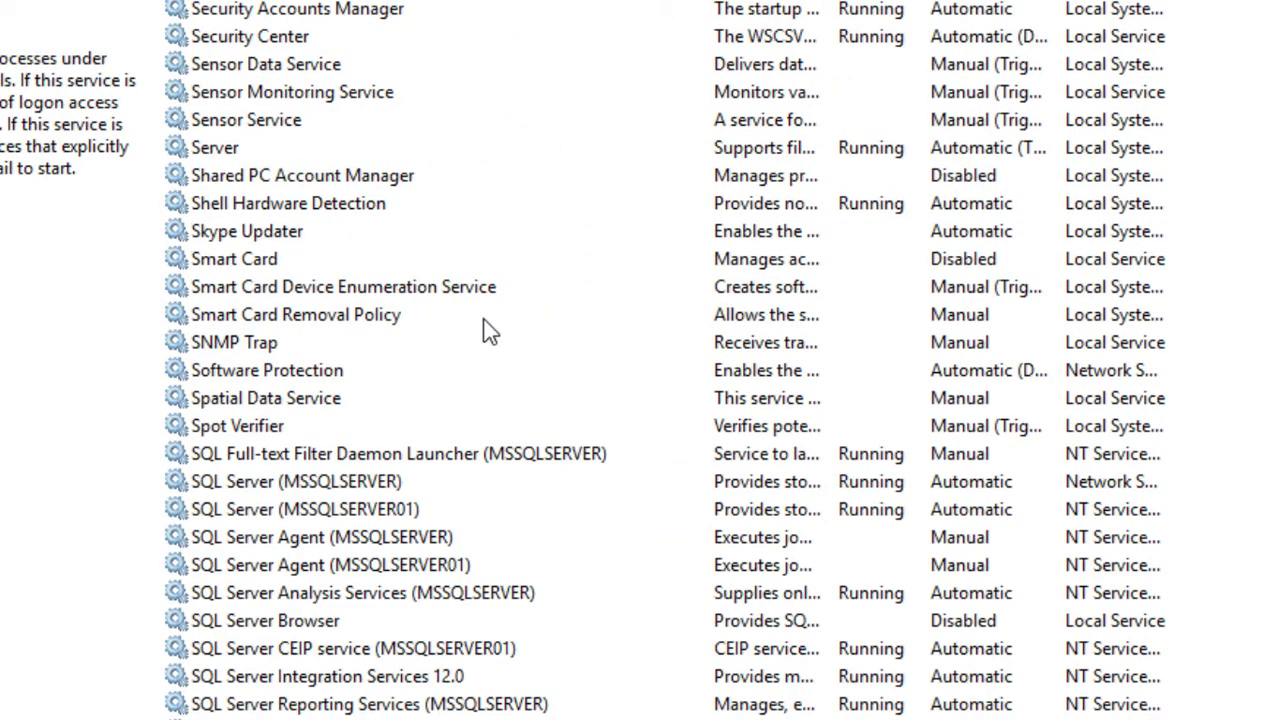
mouse_move(420, 377)
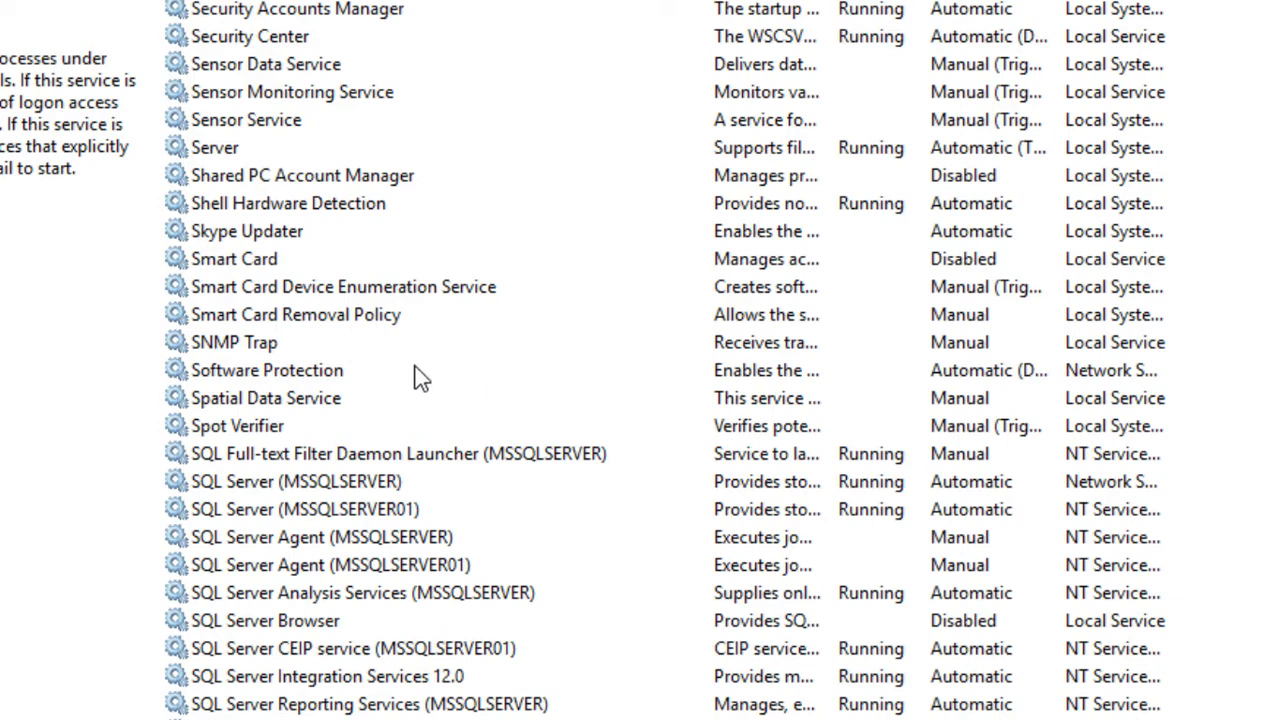
scroll(down, 3)
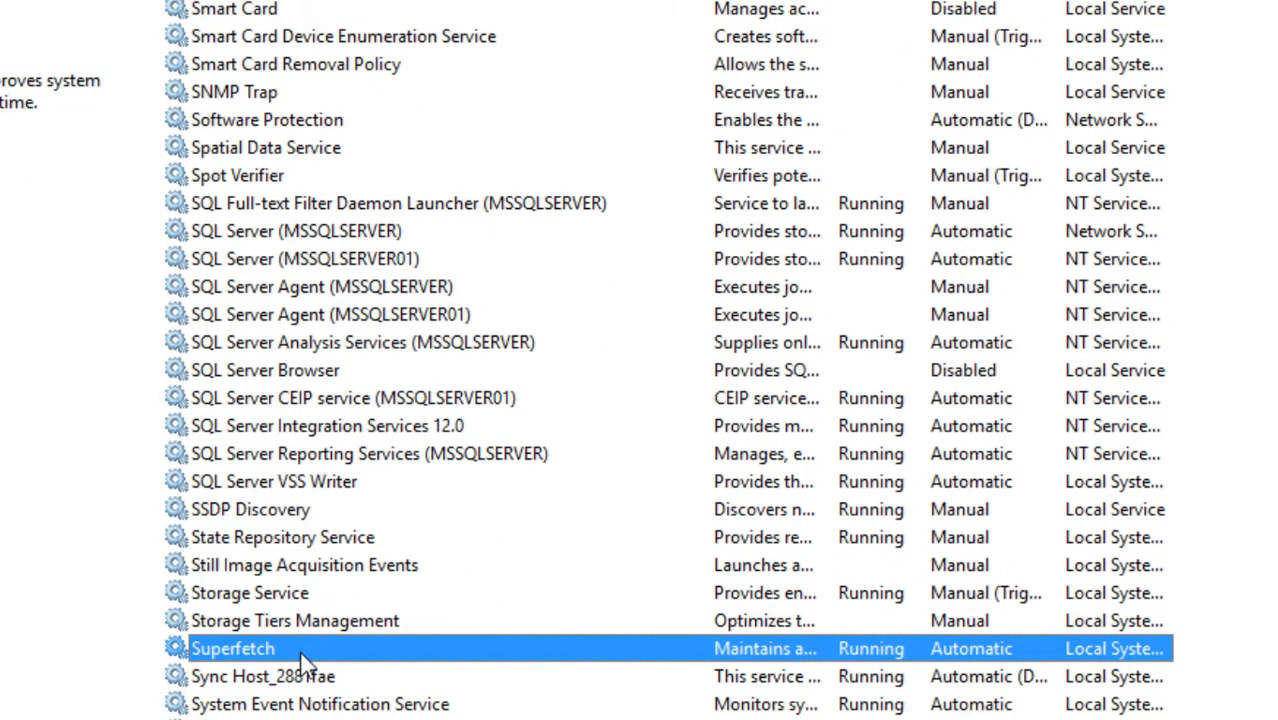
scroll(down, 3)
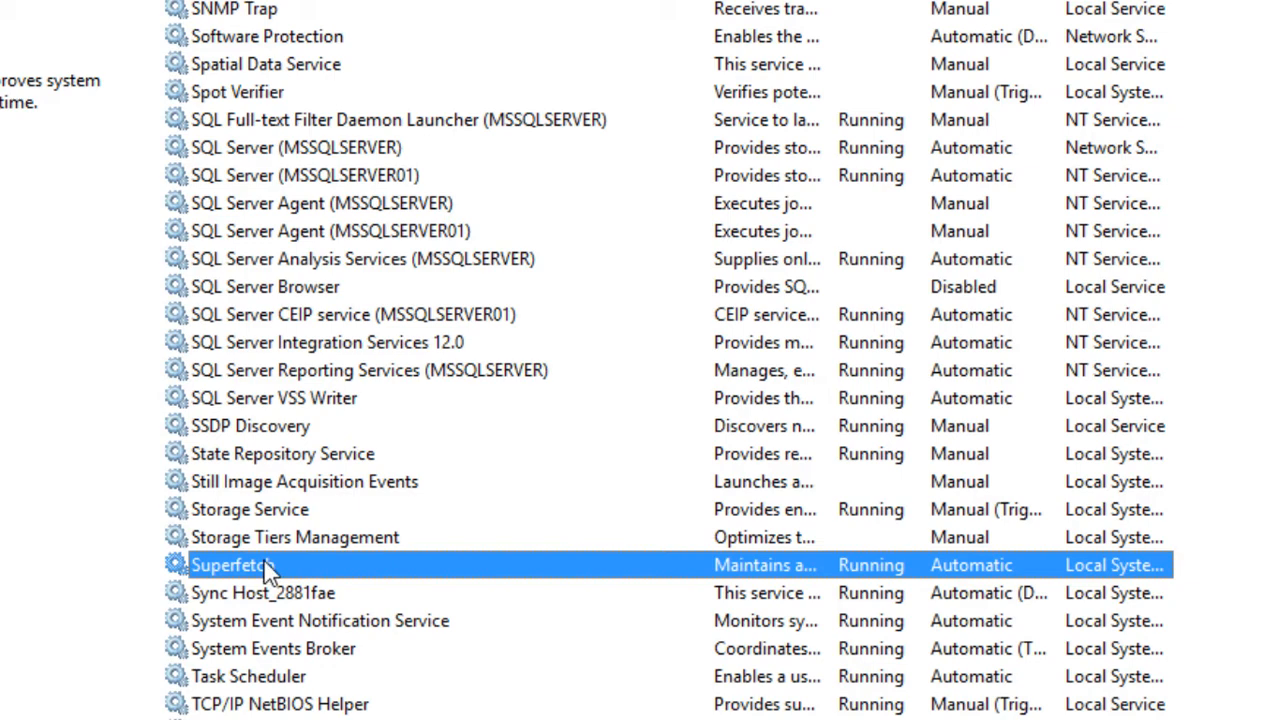
Set Superfetch's startup type to Disabled, apply, stop it, and close its properties
double_click(232, 564)
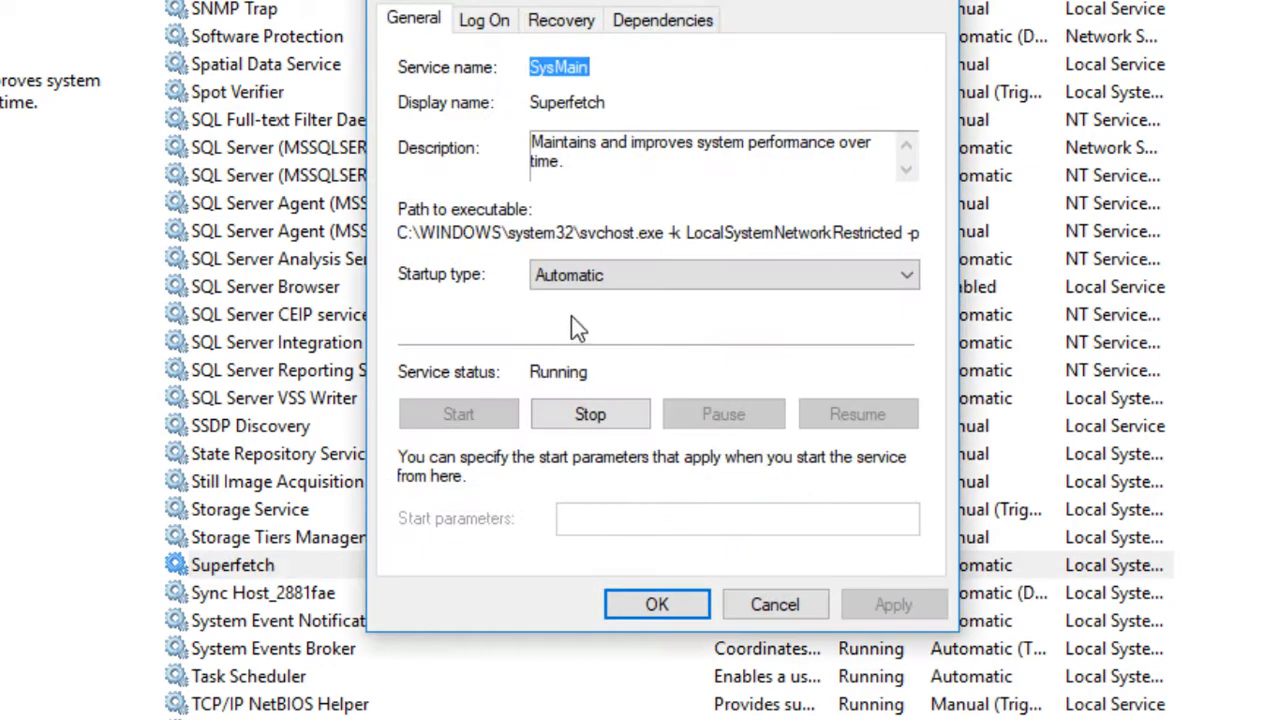
click(723, 274)
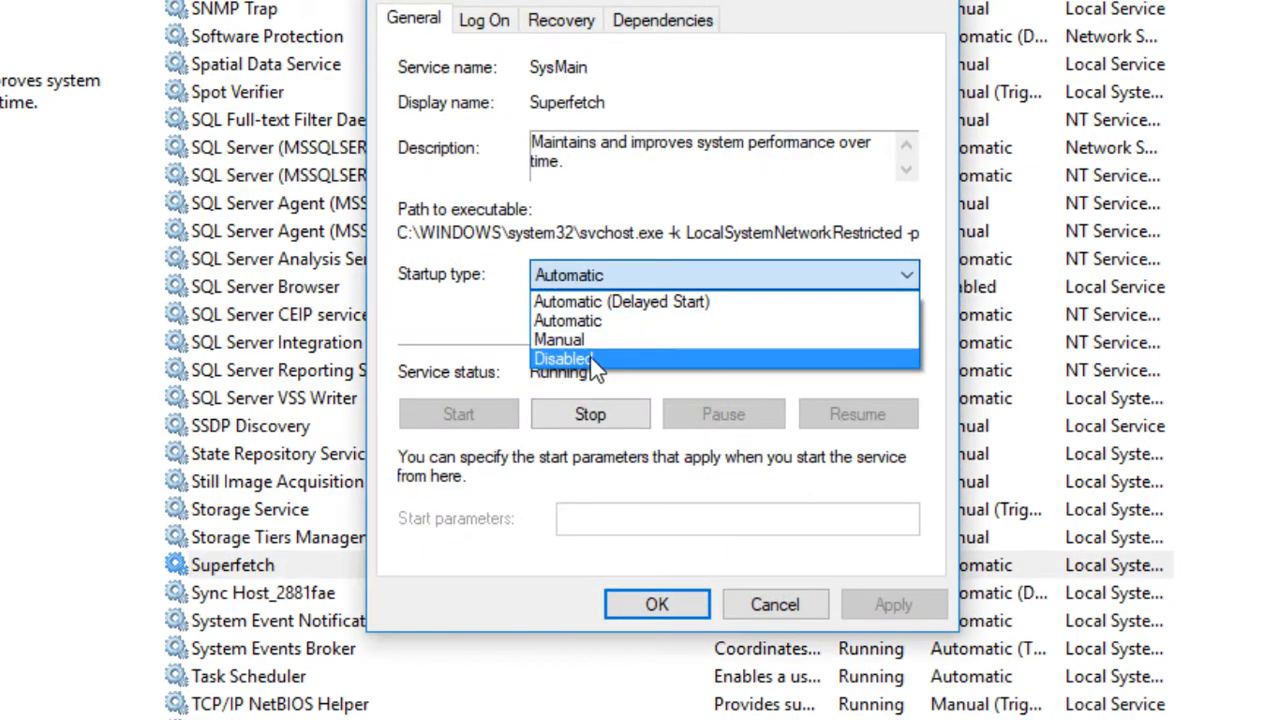
click(563, 358)
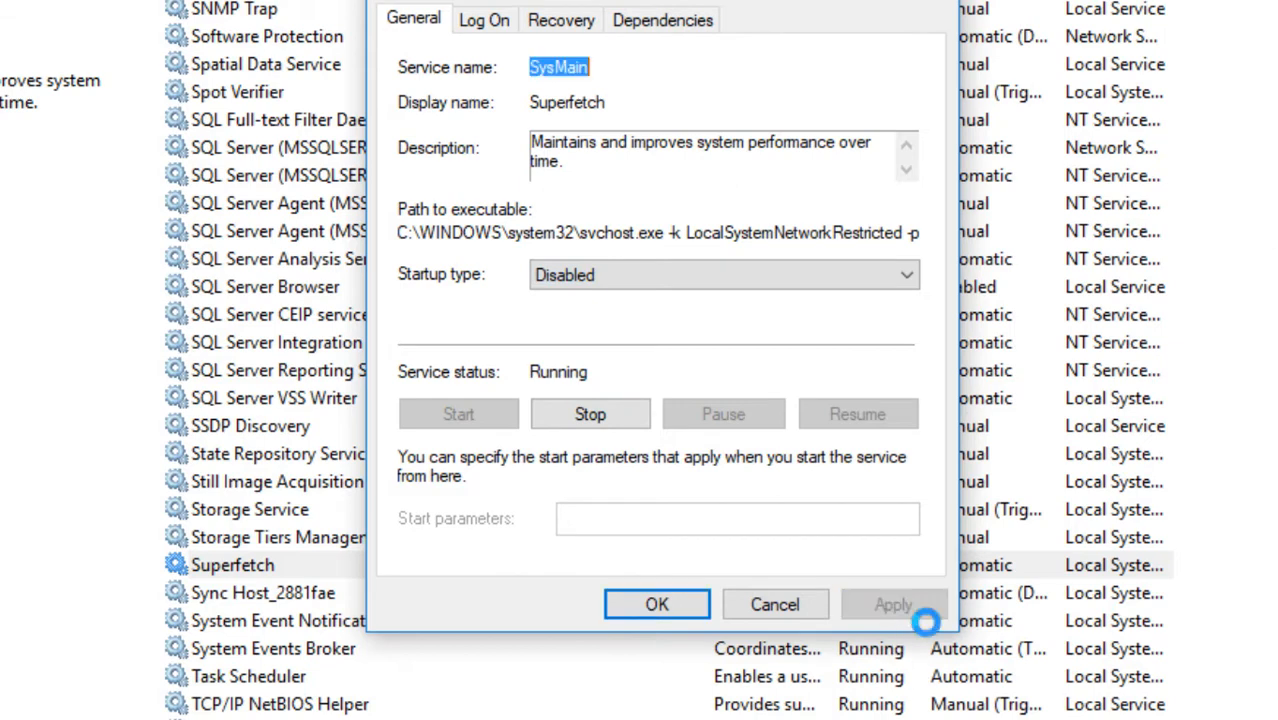
click(590, 414)
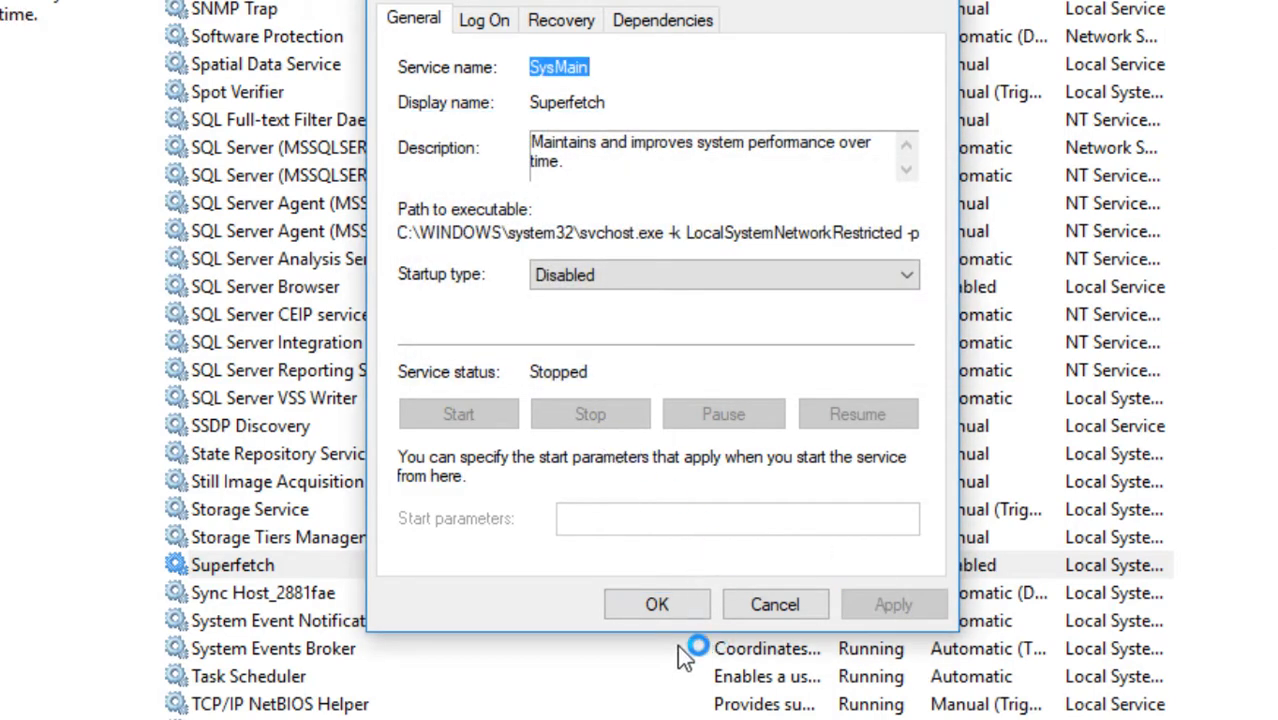
click(657, 604)
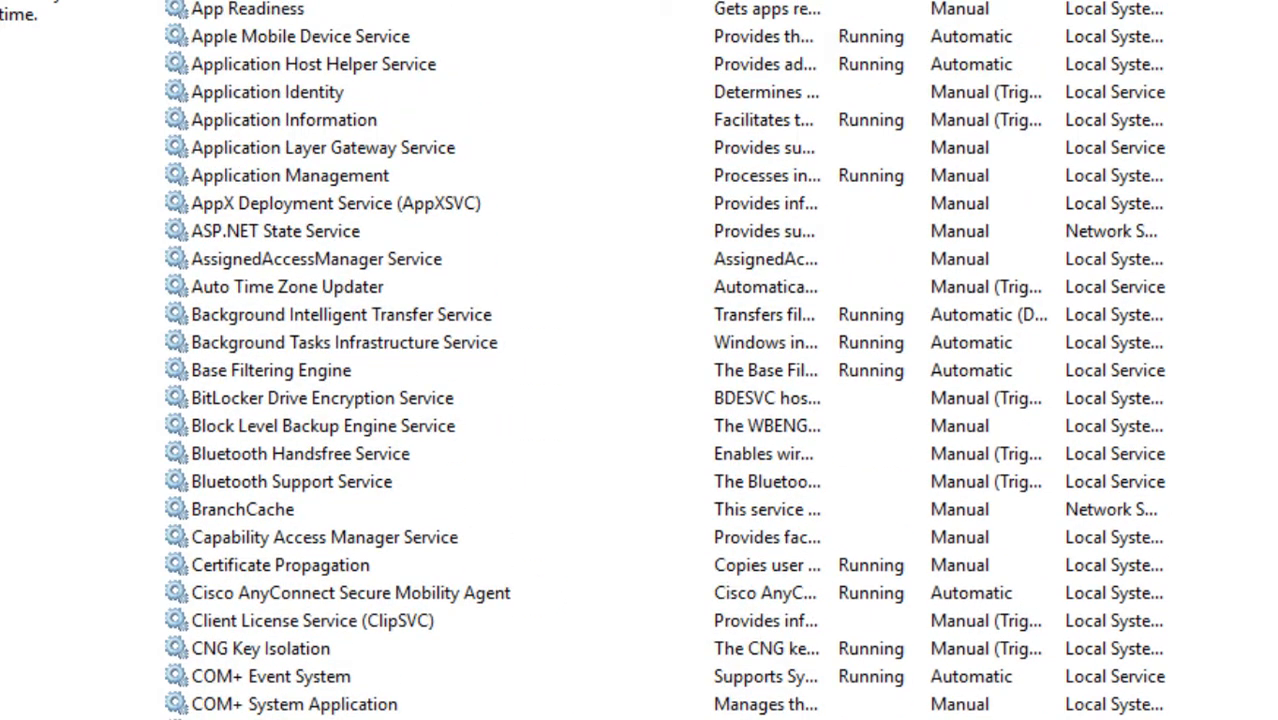
mouse_move(270, 349)
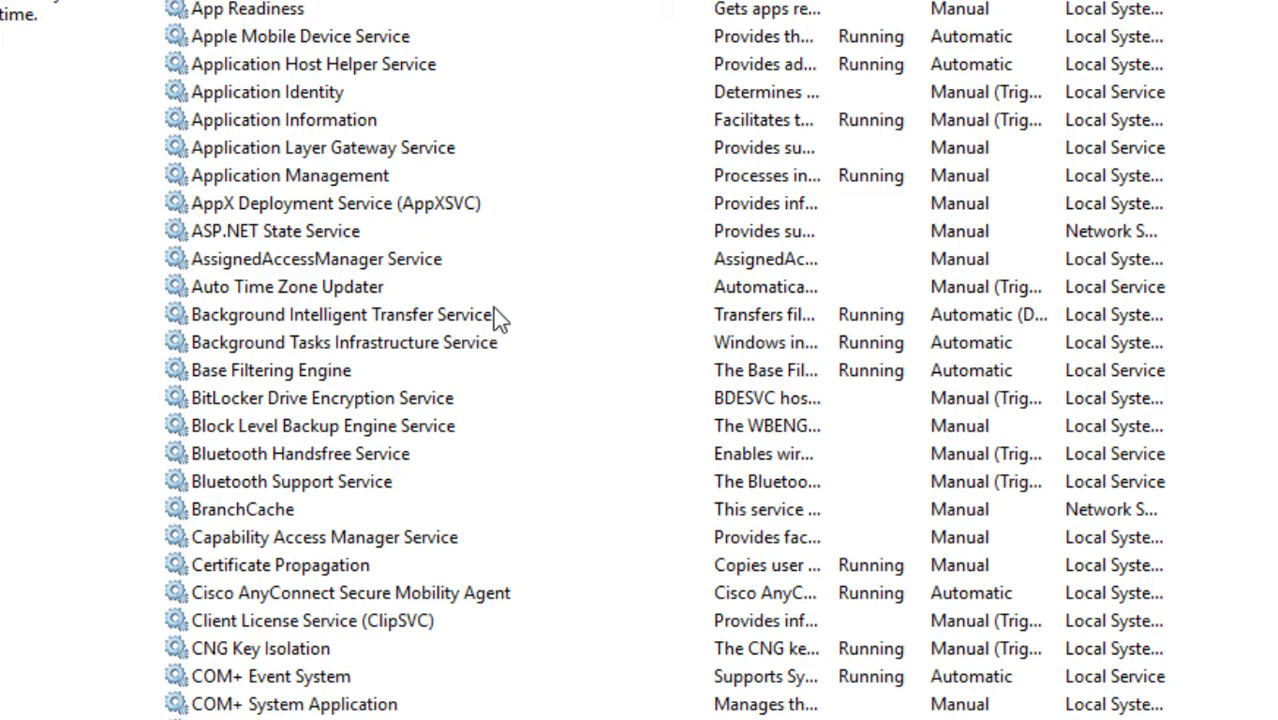
Disable and stop Background Intelligent Transfer Service, then close its properties
double_click(340, 313)
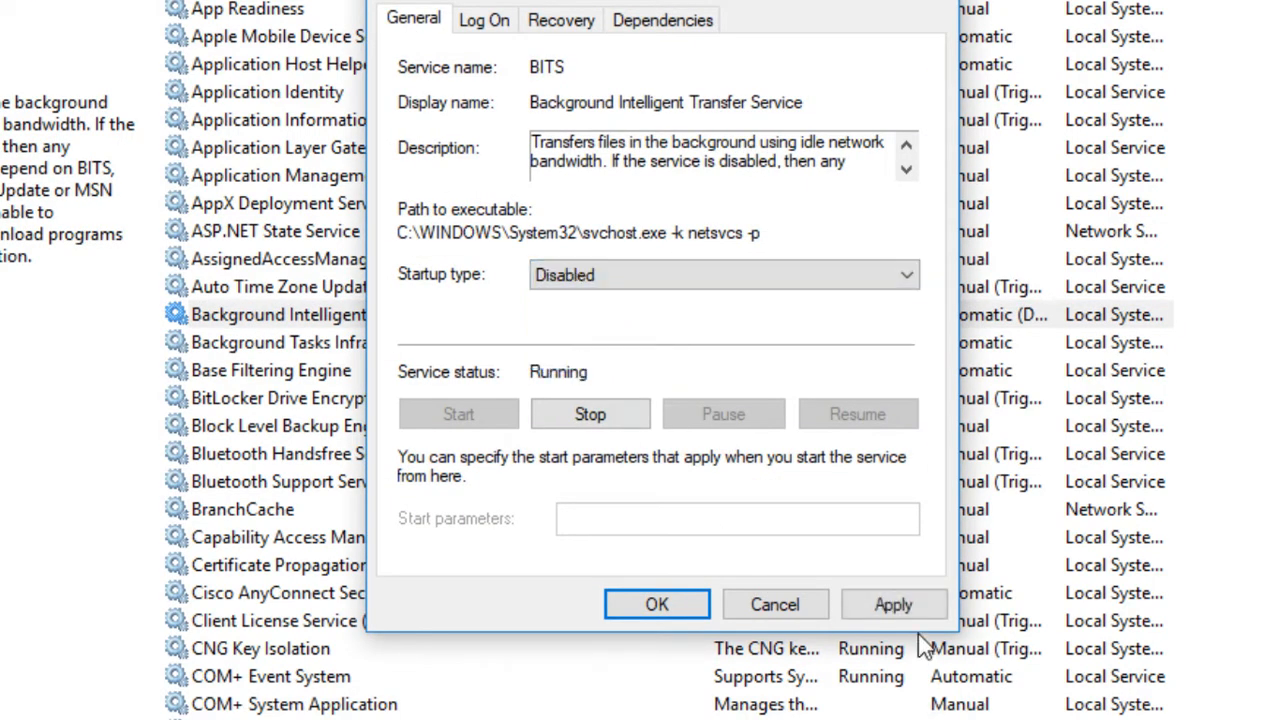
click(590, 413)
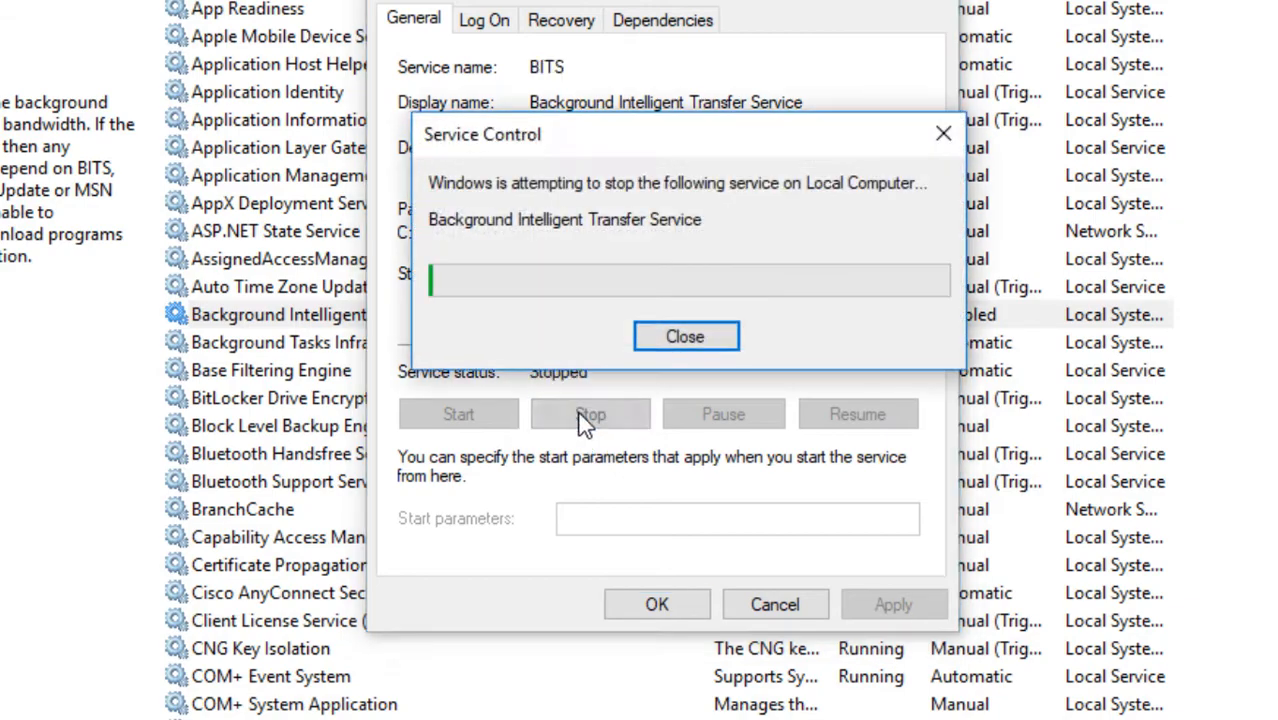
click(685, 336)
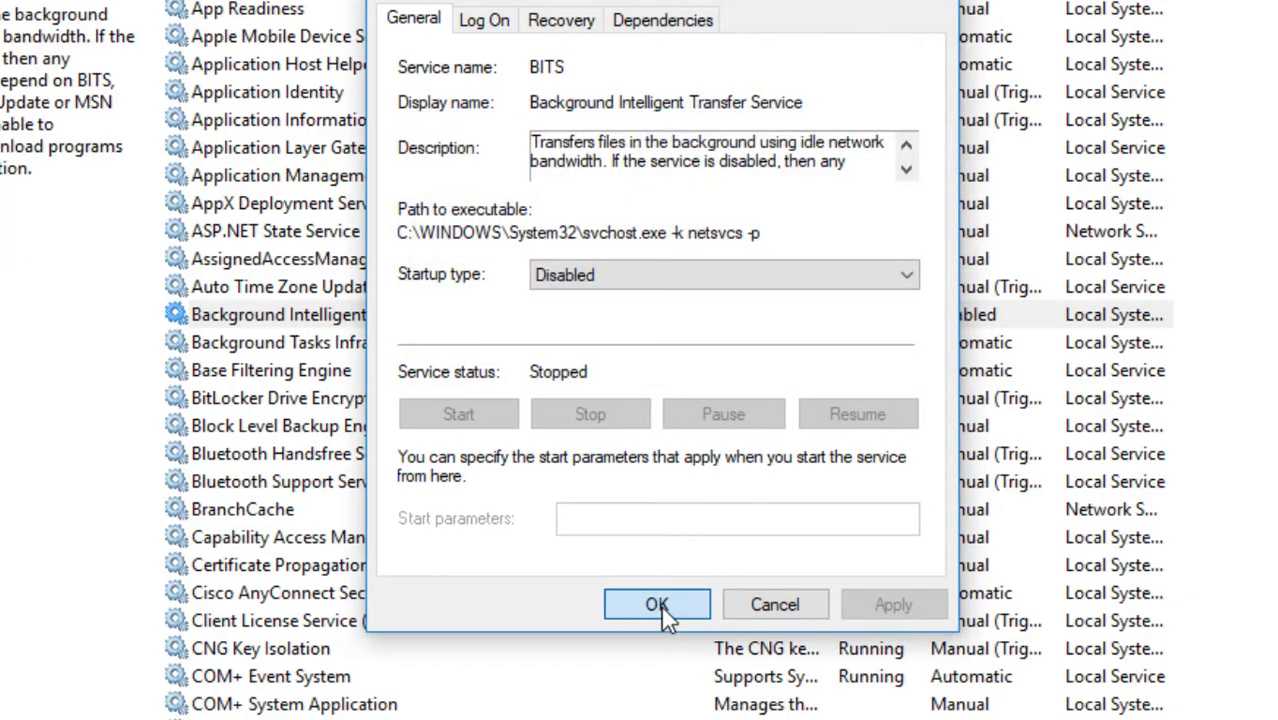
click(657, 604)
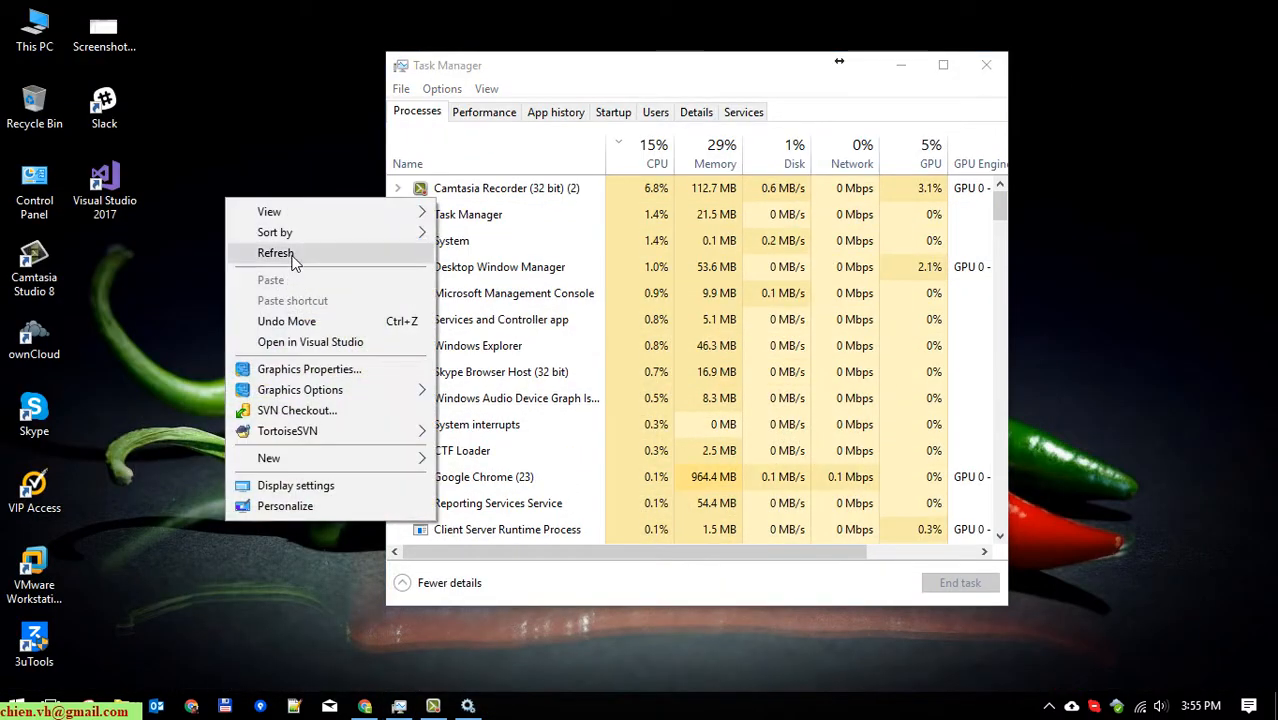
click(276, 252)
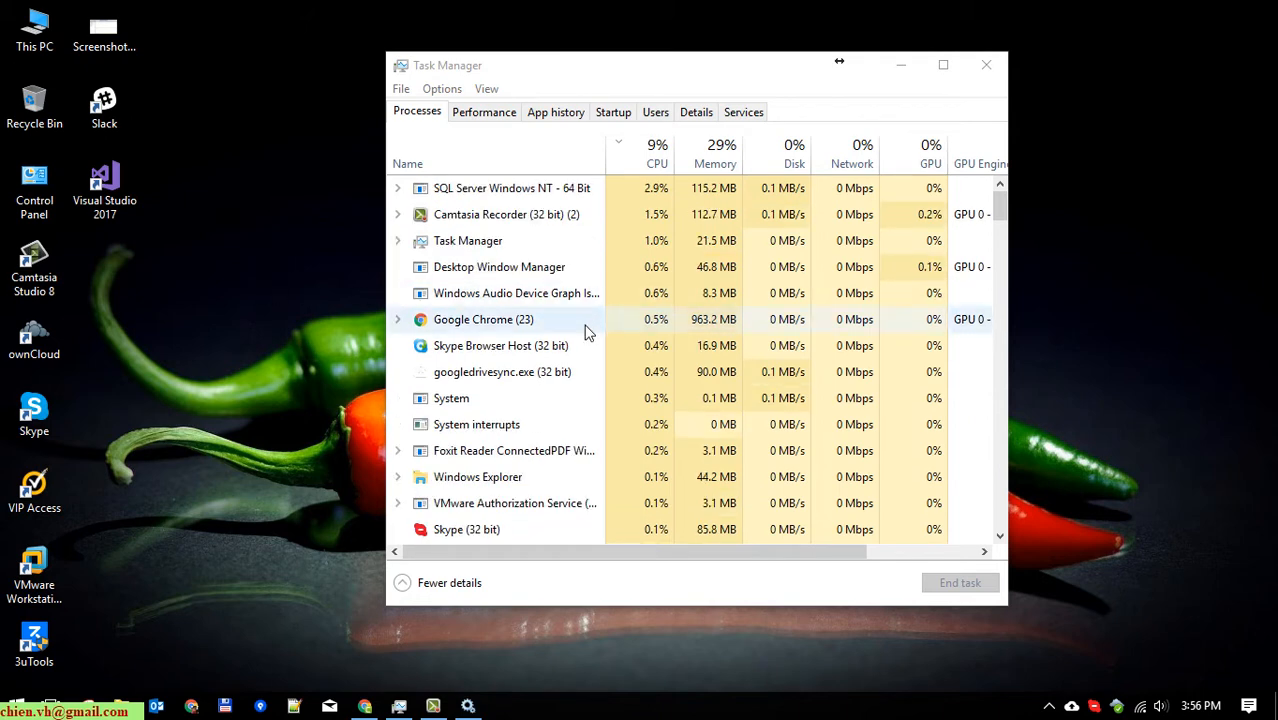
click(656, 147)
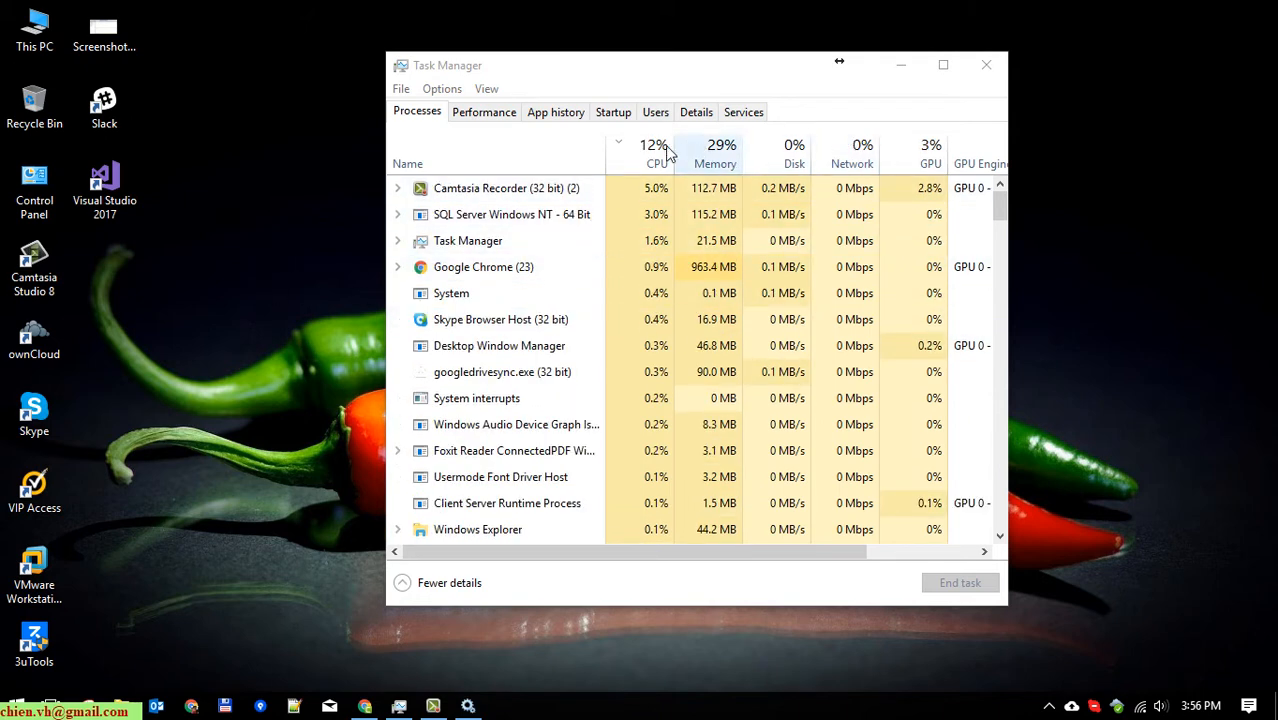